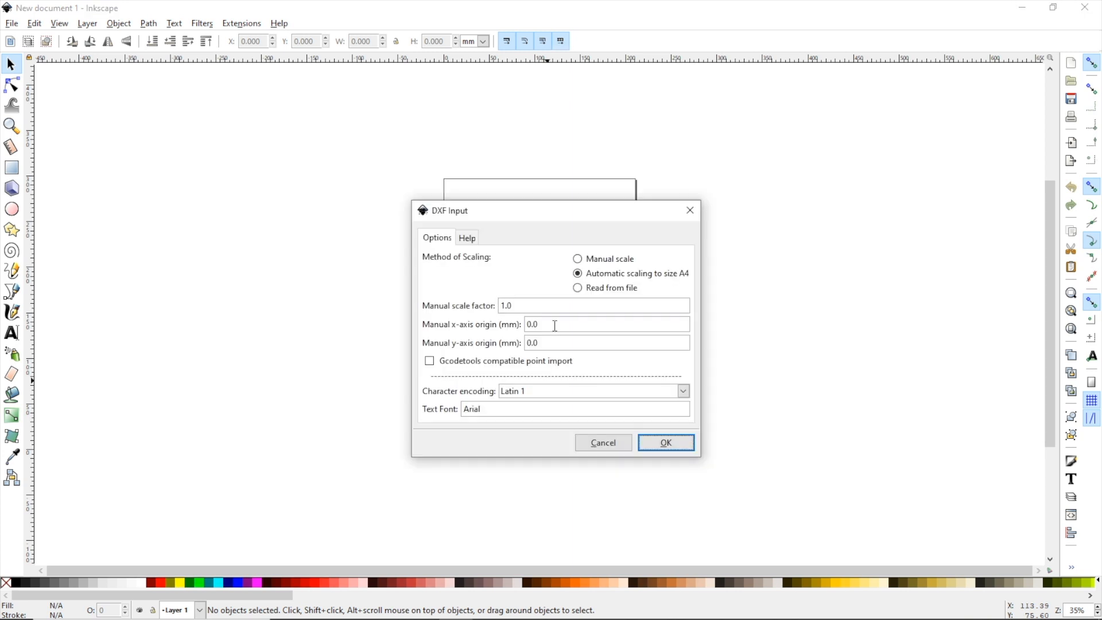
# - Import the snowflake DXF with default settings, stroke its outlines red, and Save As 'SNOWFLAKE'
pyautogui.click(665, 442)
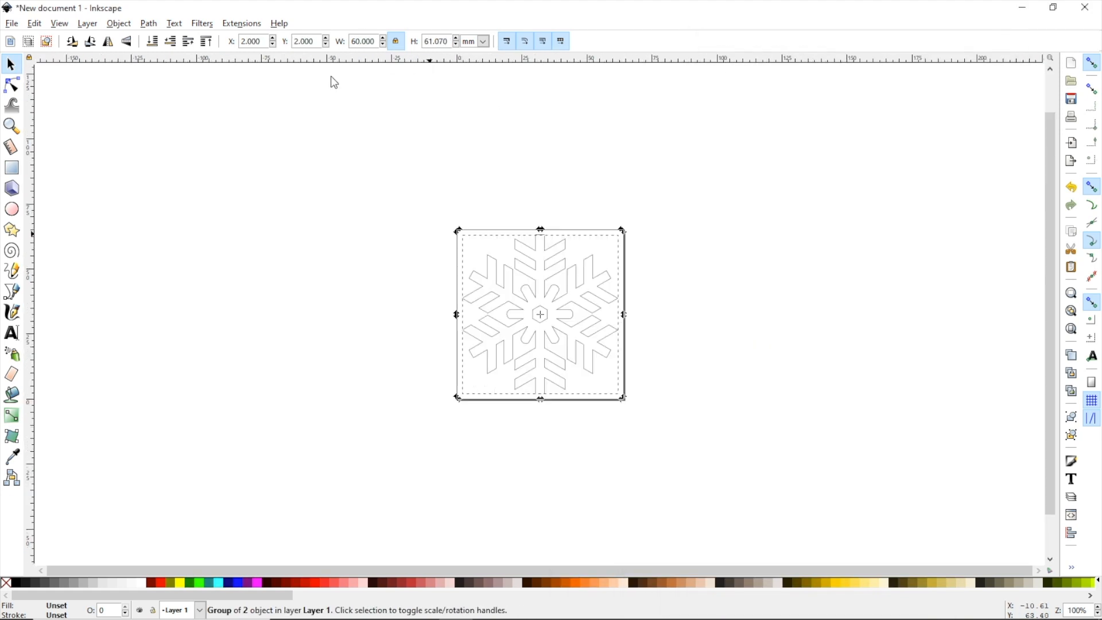
pyautogui.moveTo(307, 219)
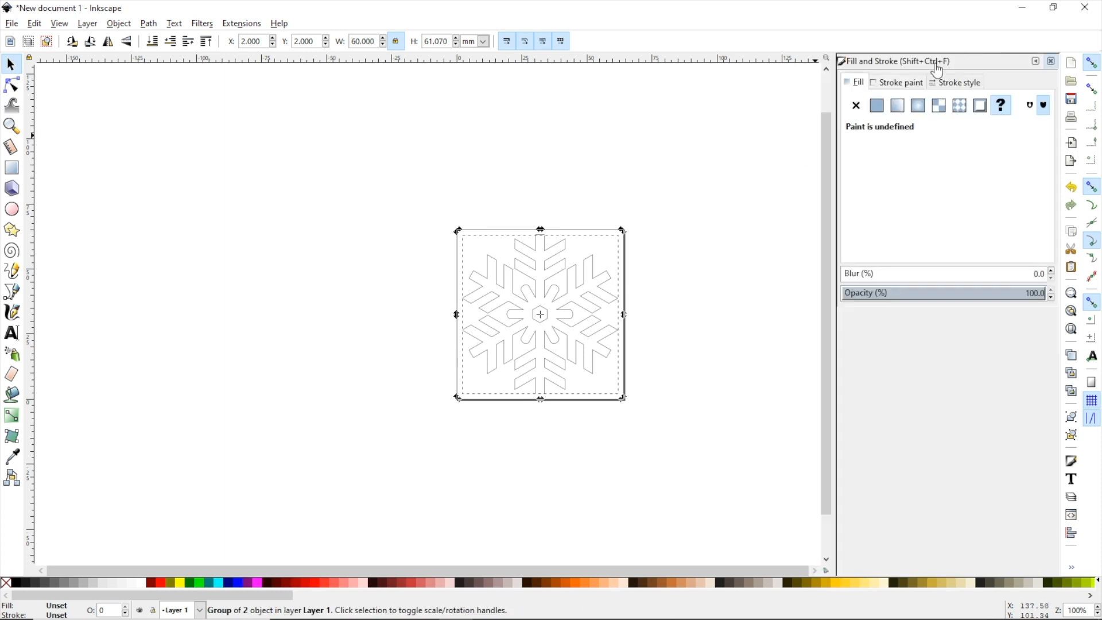
pyautogui.click(876, 105)
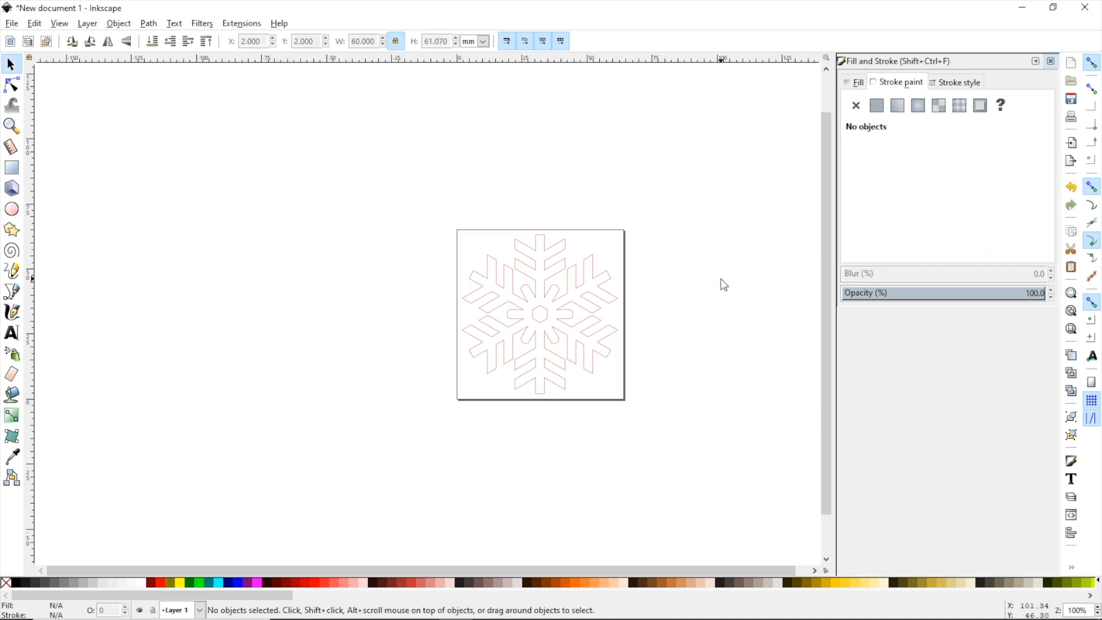
pyautogui.press('ctrl+shift+s')
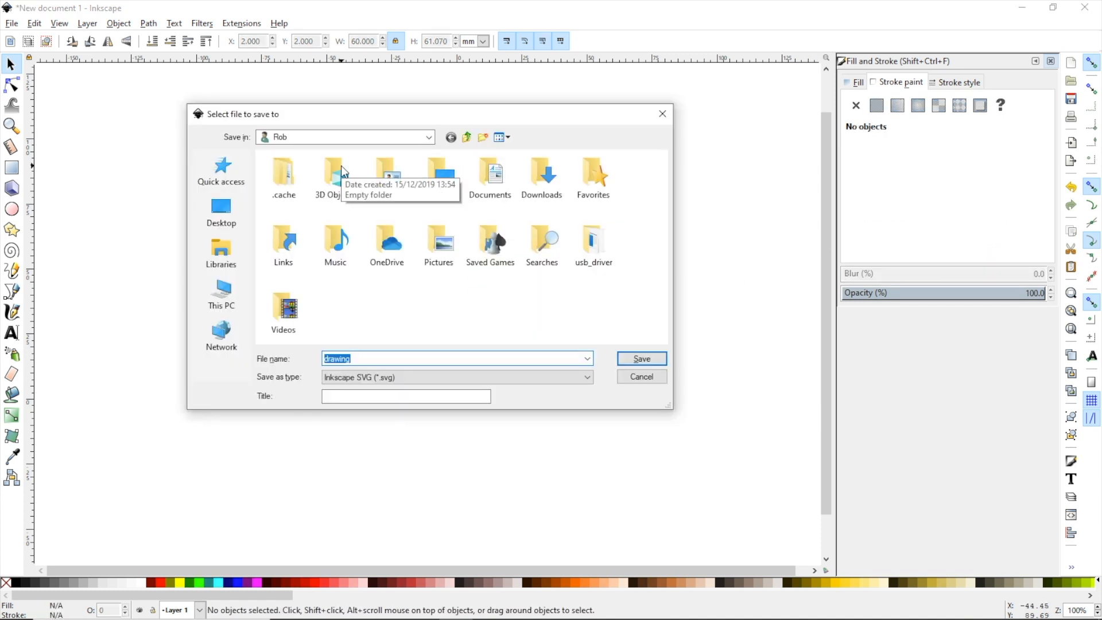
pyautogui.write('SNOWFLAKE')
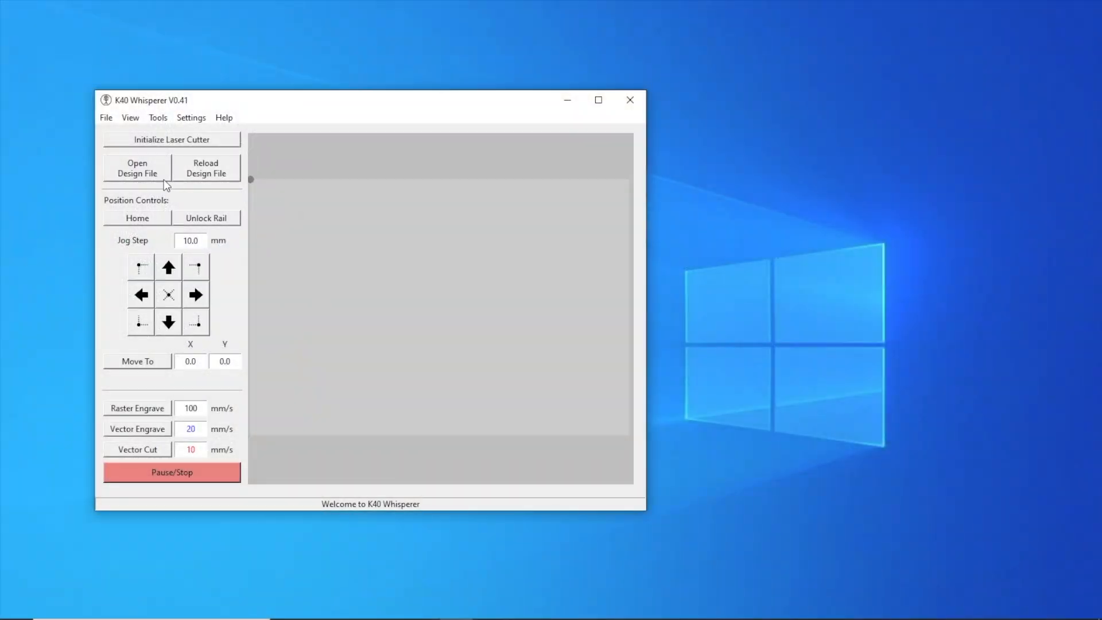
# - Load SNOWFLAKE.svg past the Inkscape warning and zoom the preview to design size
pyautogui.click(137, 168)
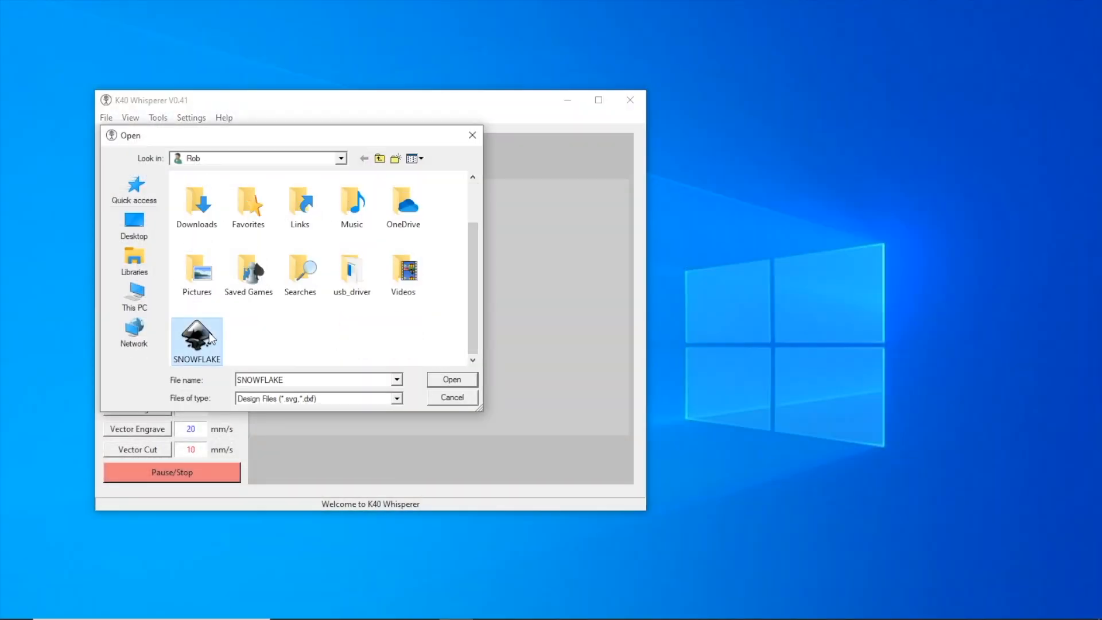
pyautogui.click(452, 379)
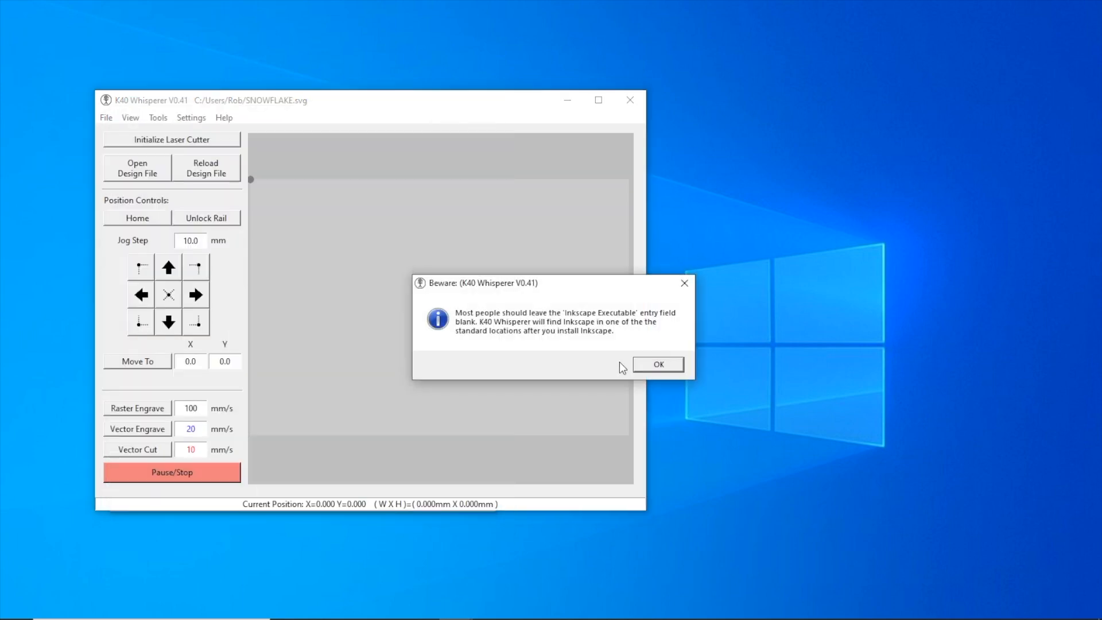
pyautogui.click(657, 364)
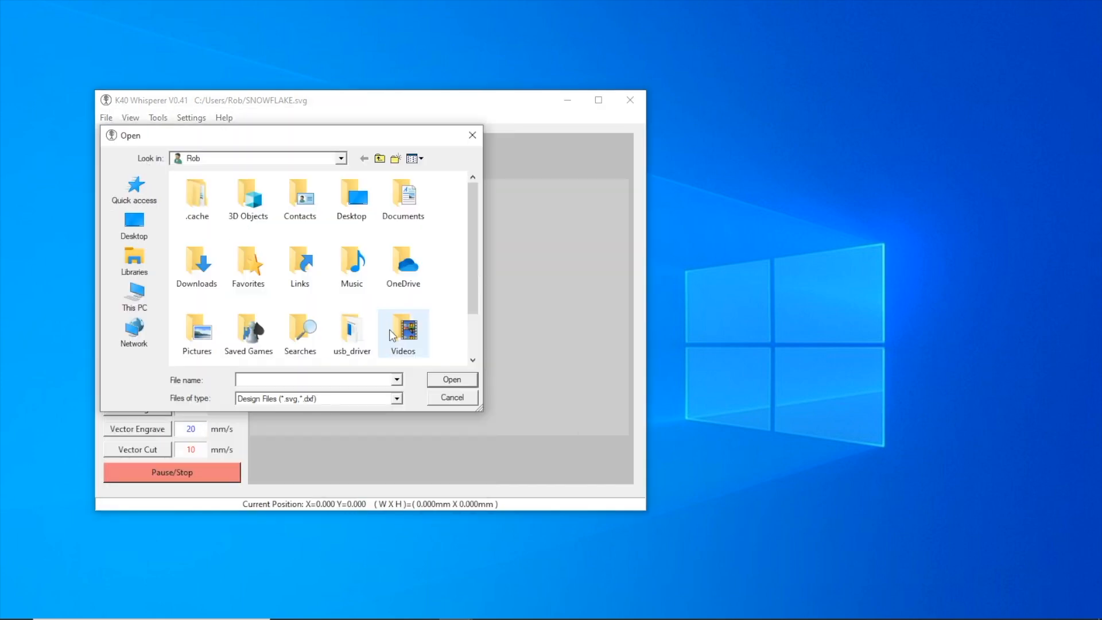
pyautogui.click(452, 379)
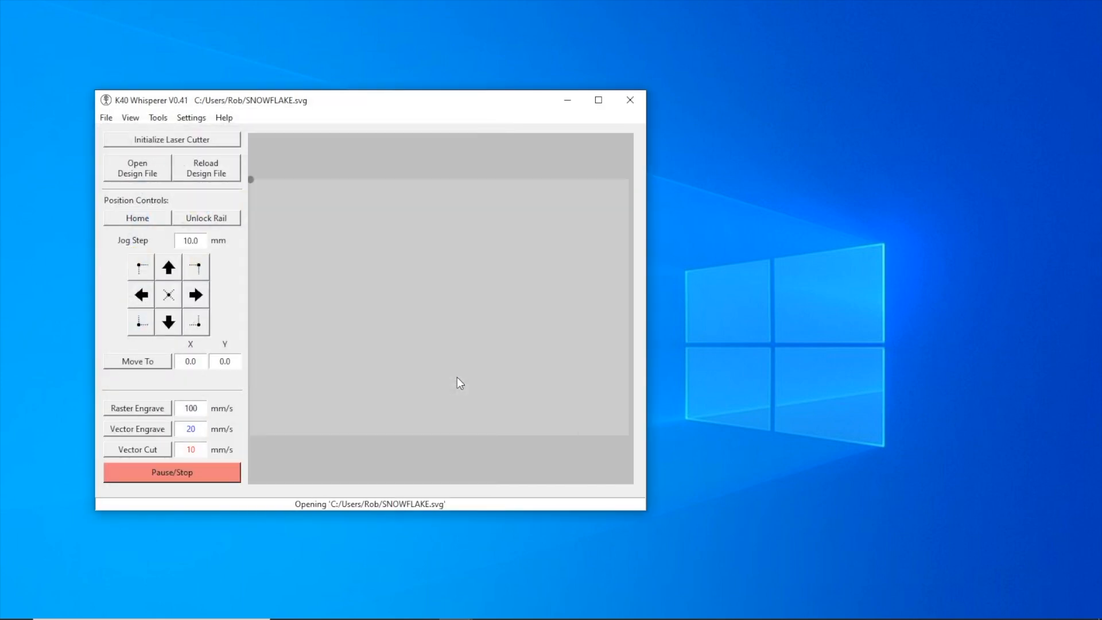
pyautogui.click(130, 118)
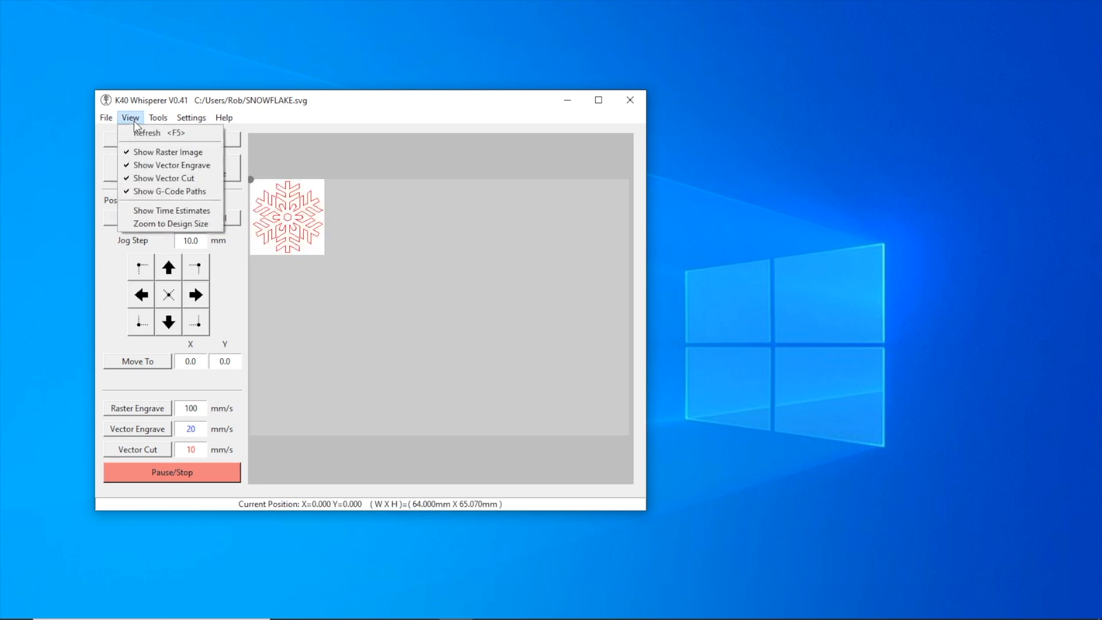
pyautogui.click(170, 224)
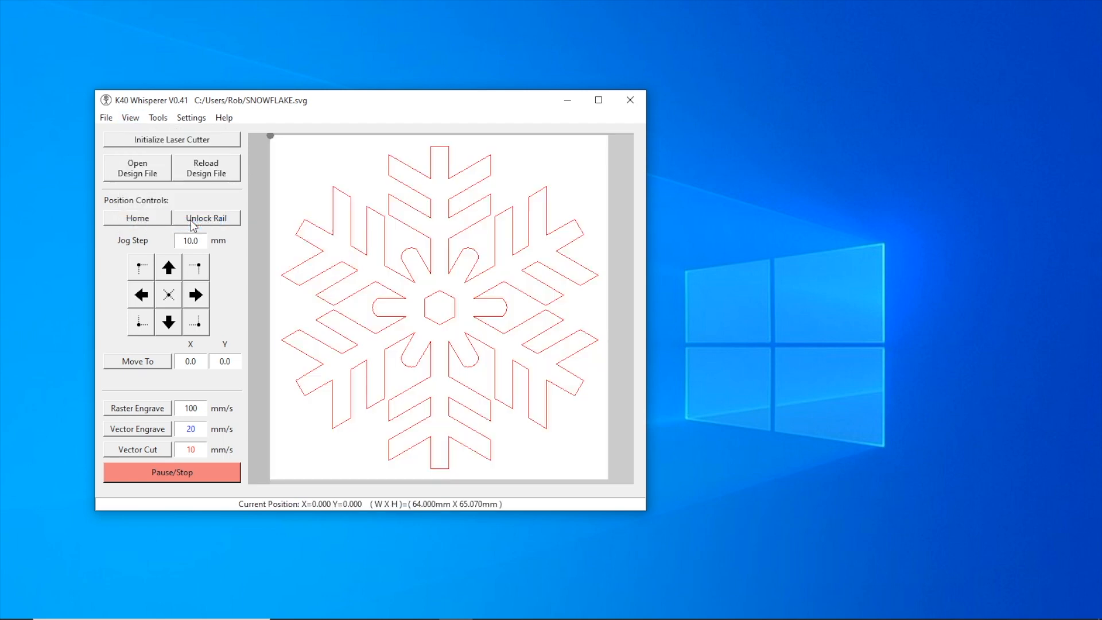
pyautogui.moveTo(154, 457)
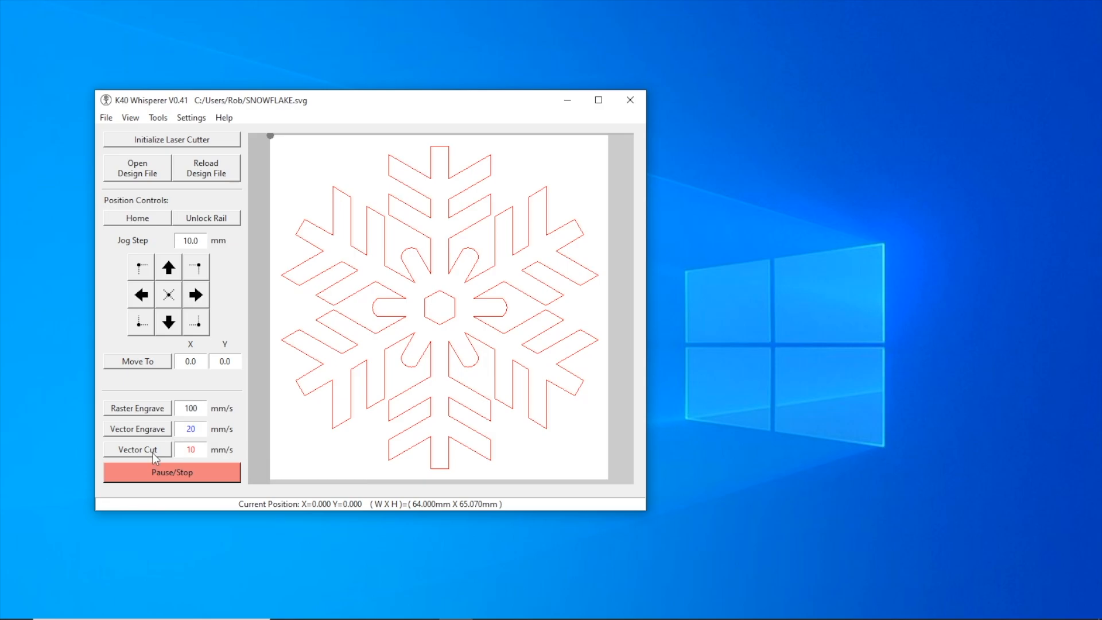